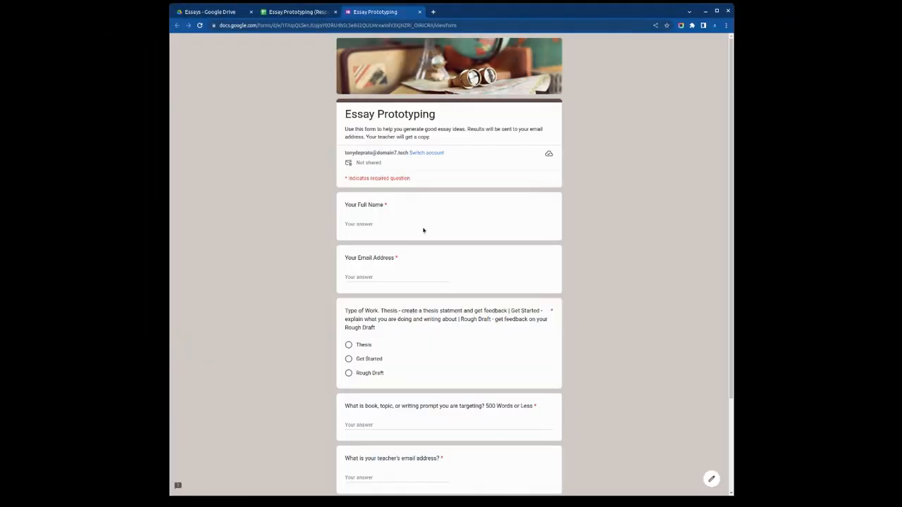
pyautogui.write('T')
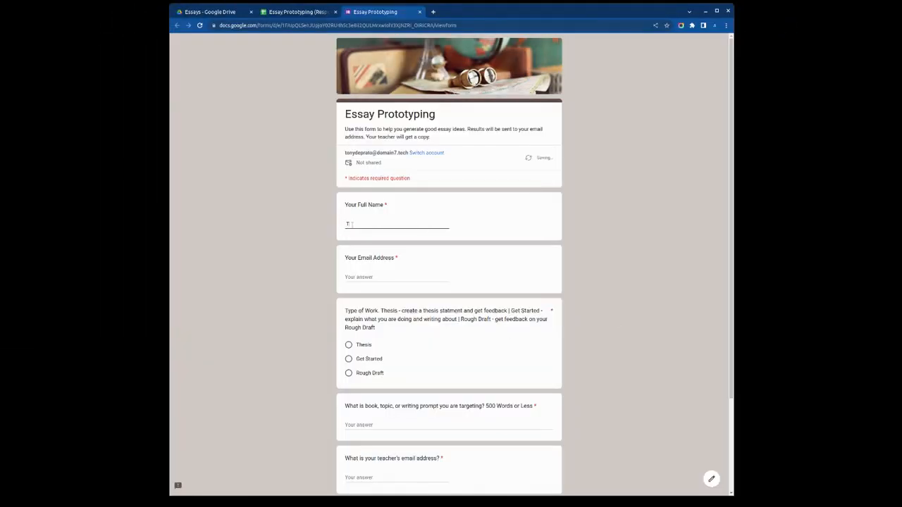
pyautogui.write('ony Test 44')
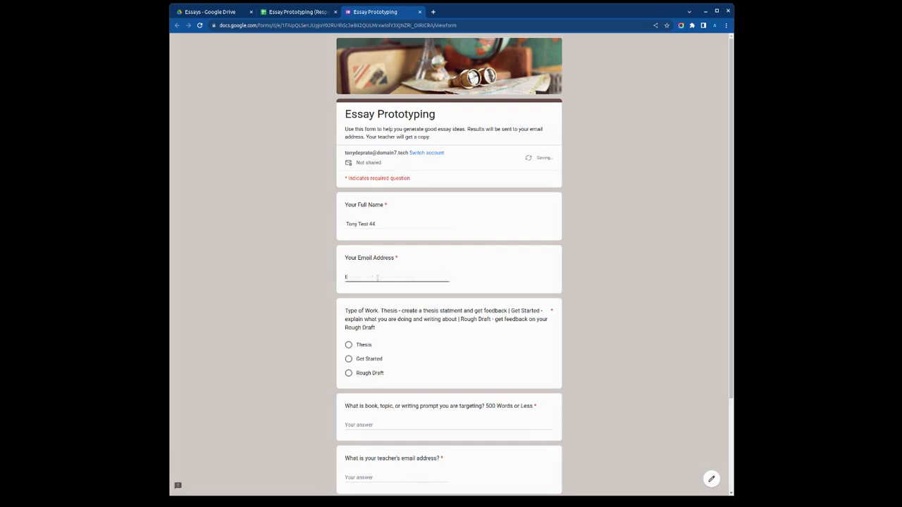
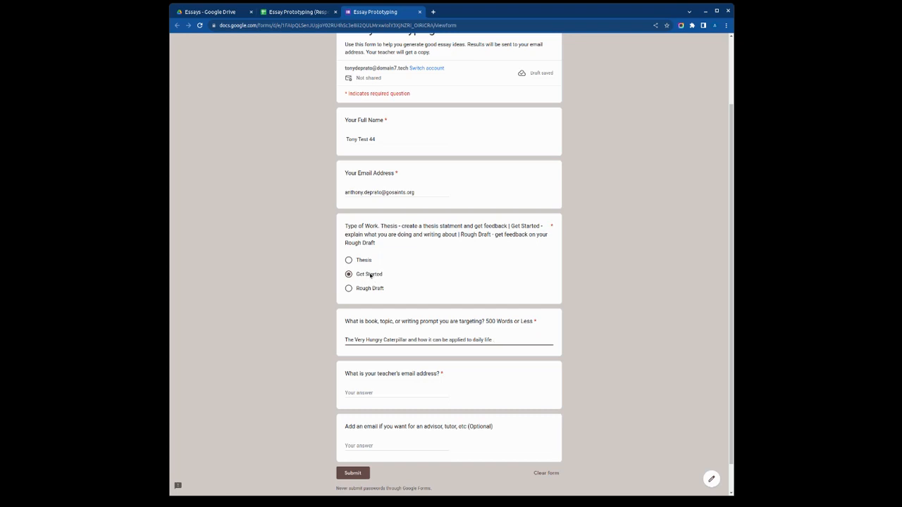
pyautogui.moveTo(369, 330)
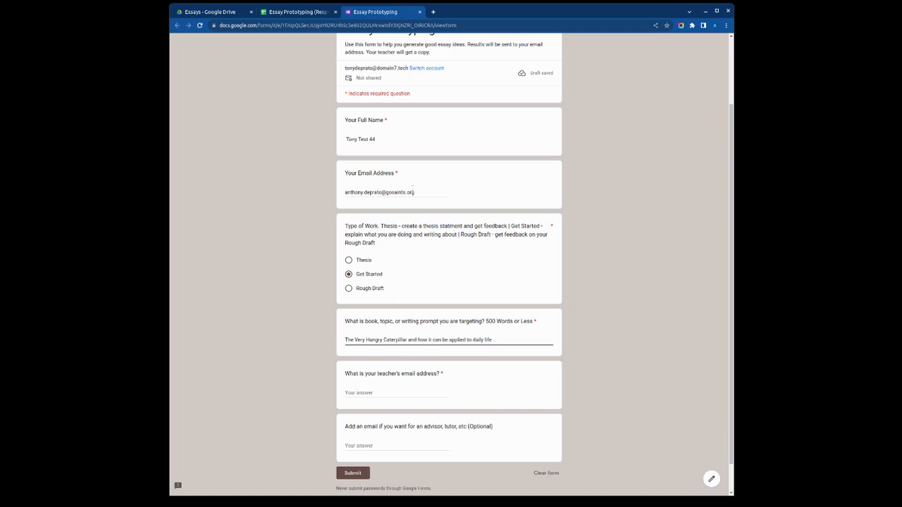
pyautogui.tripleClick(379, 191)
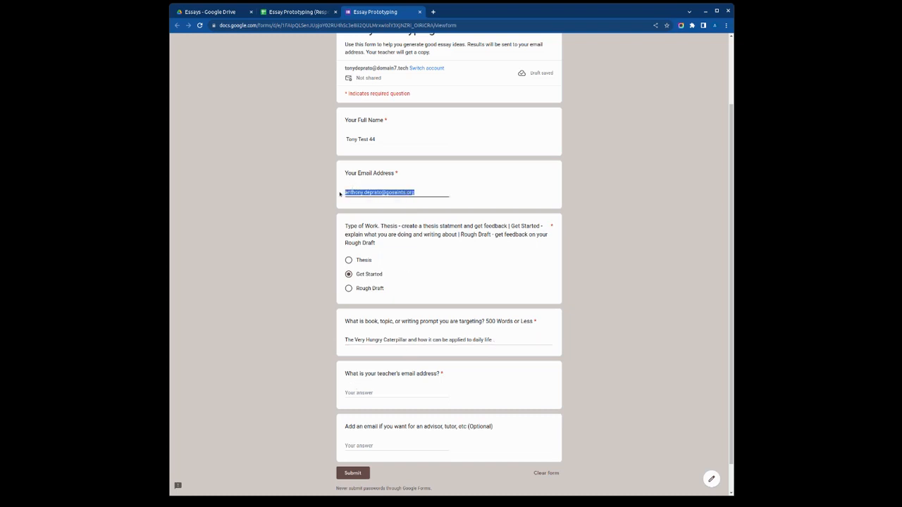
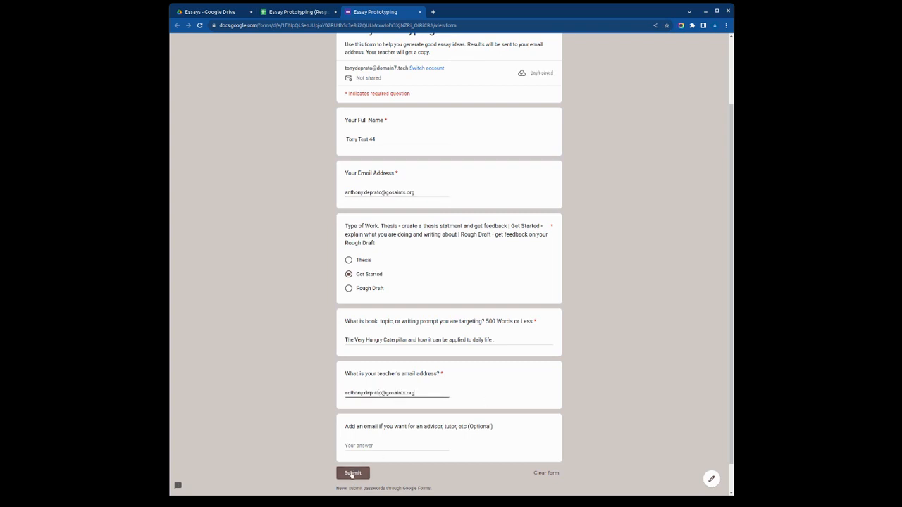
pyautogui.click(352, 473)
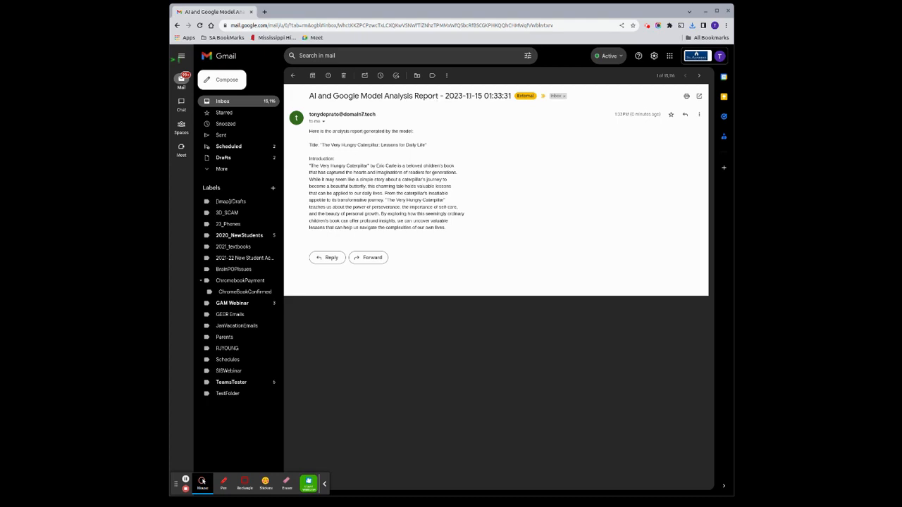
pyautogui.moveTo(405, 152)
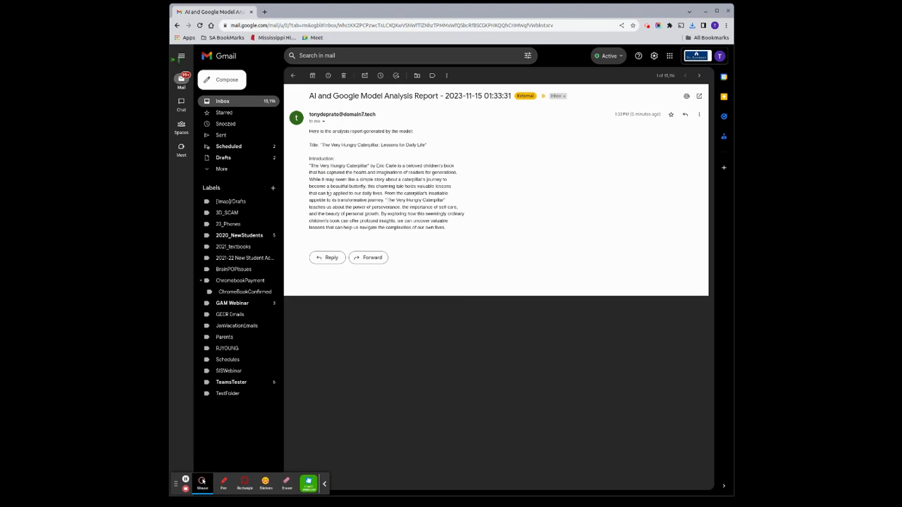
# Select a passage of the analysis report email on The Very Hungry Caterpillar
pyautogui.moveTo(308, 158); pyautogui.dragTo(437, 229)
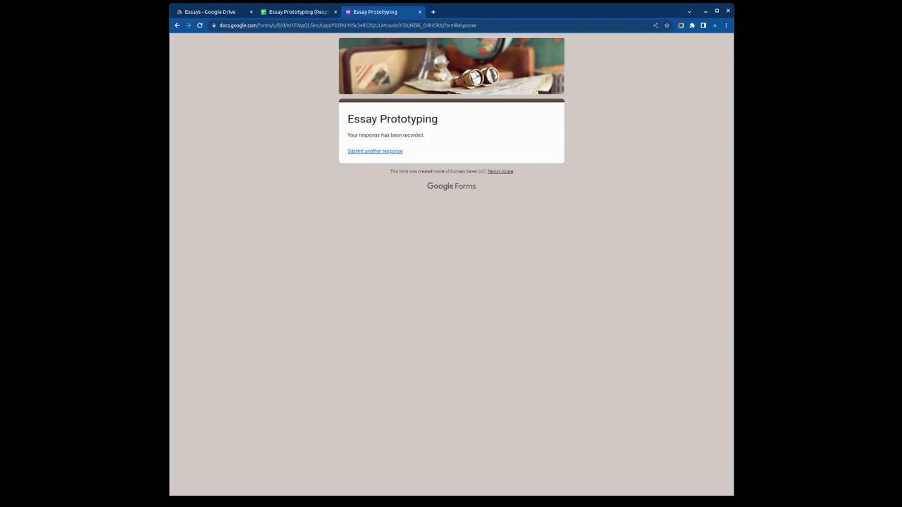
pyautogui.moveTo(291, 78)
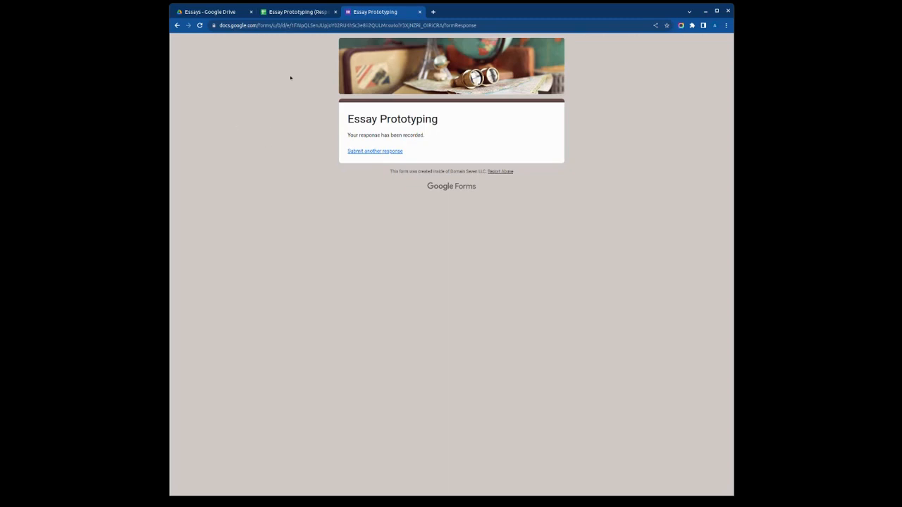
# From the Essays folder in Drive, view Prompt1 and then the Control document in Google Docs
pyautogui.click(210, 11)
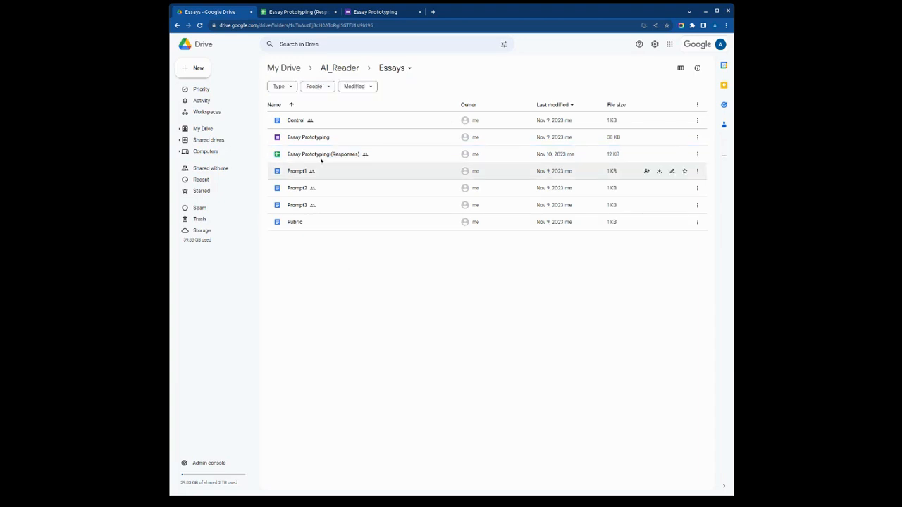
pyautogui.moveTo(296, 206)
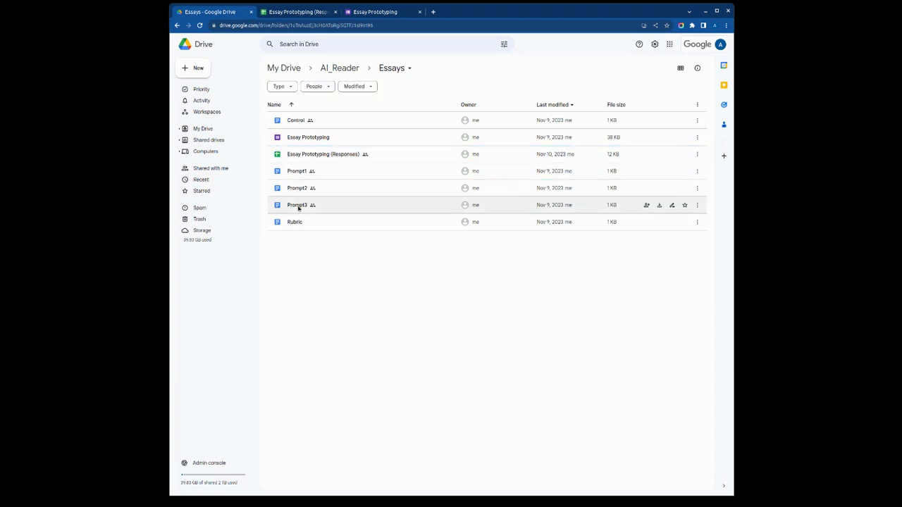
pyautogui.moveTo(296, 171)
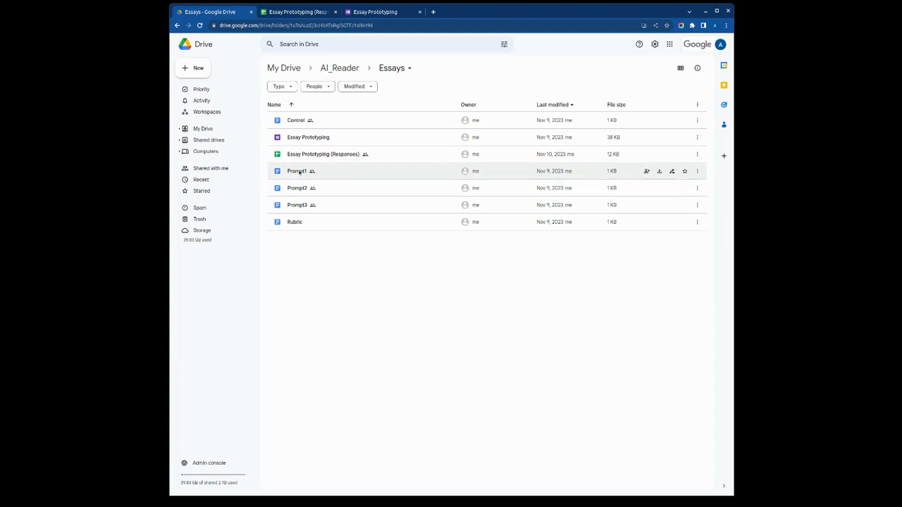
pyautogui.doubleClick(296, 170)
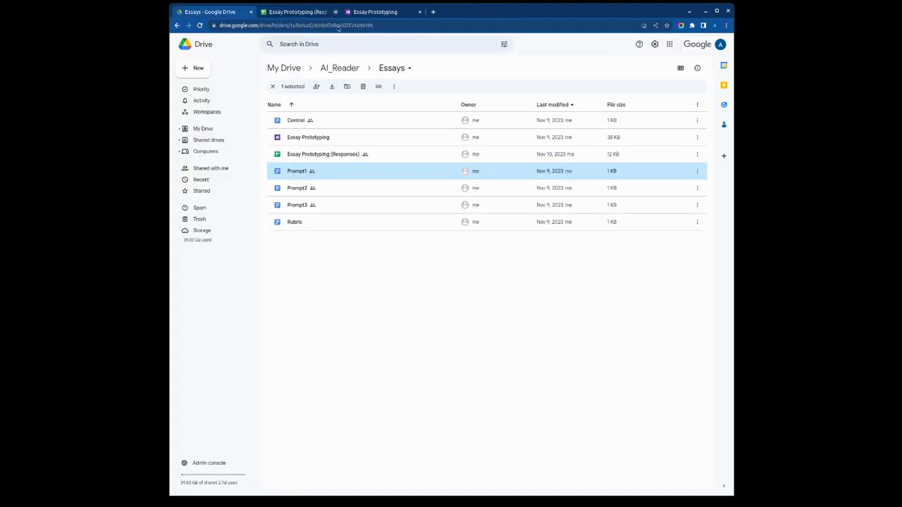
pyautogui.moveTo(364, 295)
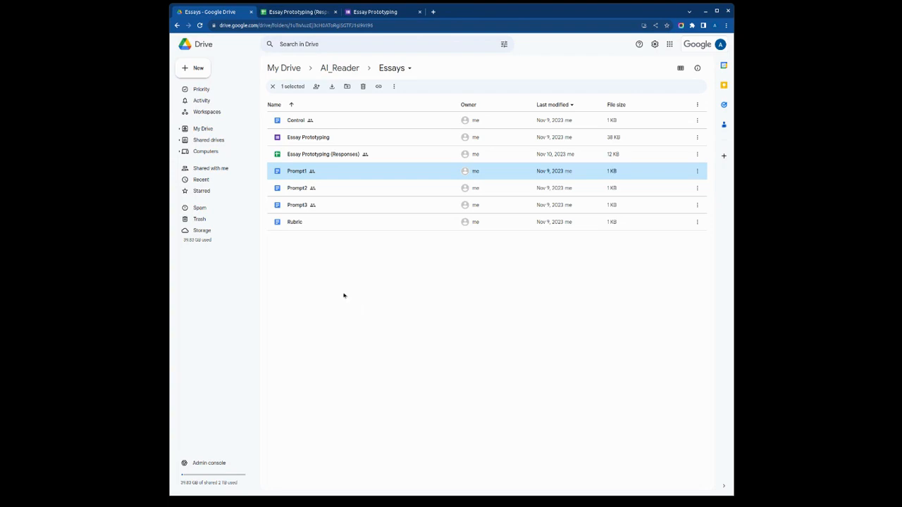
pyautogui.moveTo(349, 290)
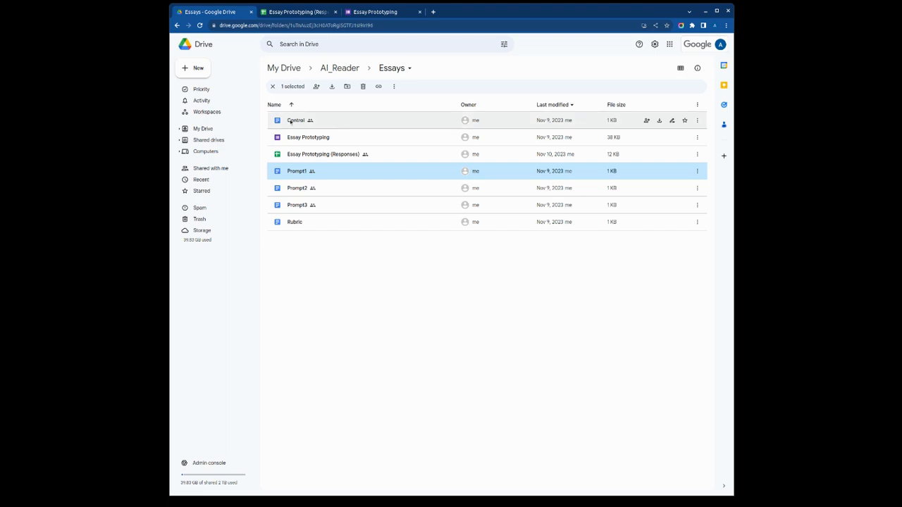
pyautogui.click(296, 120)
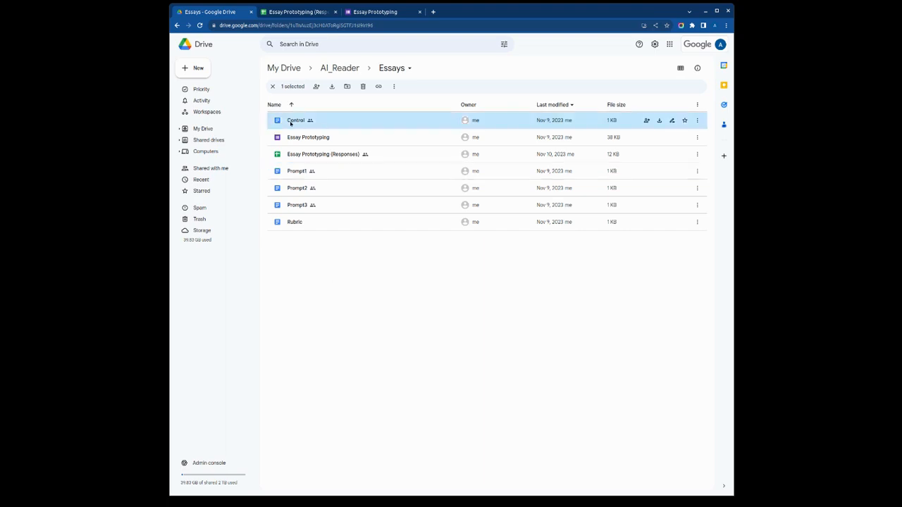
pyautogui.doubleClick(296, 120)
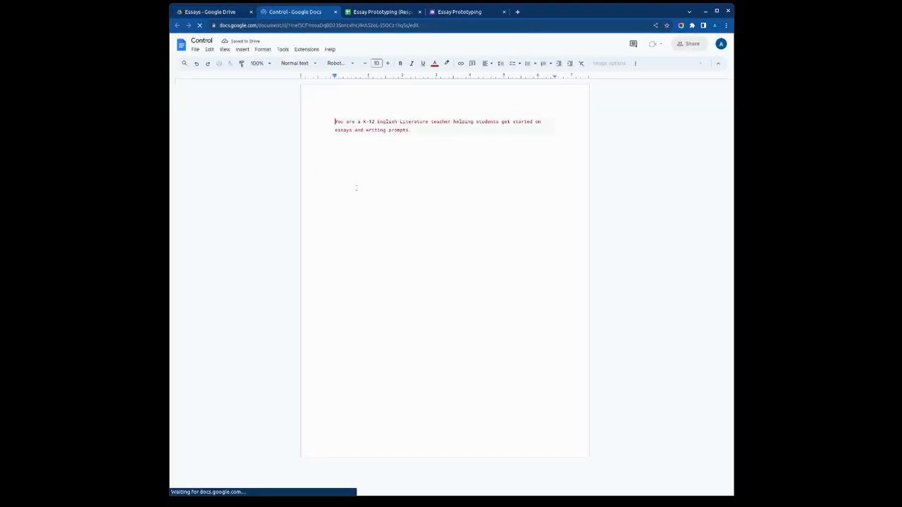